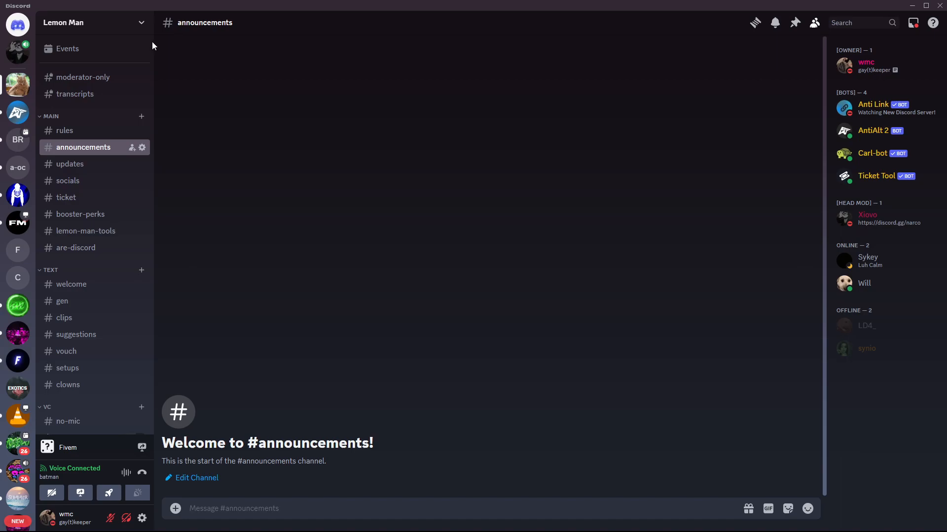
Scroll the Lemon Man channel list down to reveal the Downloads category.
{"action": "scroll", "scroll_direction": "down", "scroll_amount": 3}
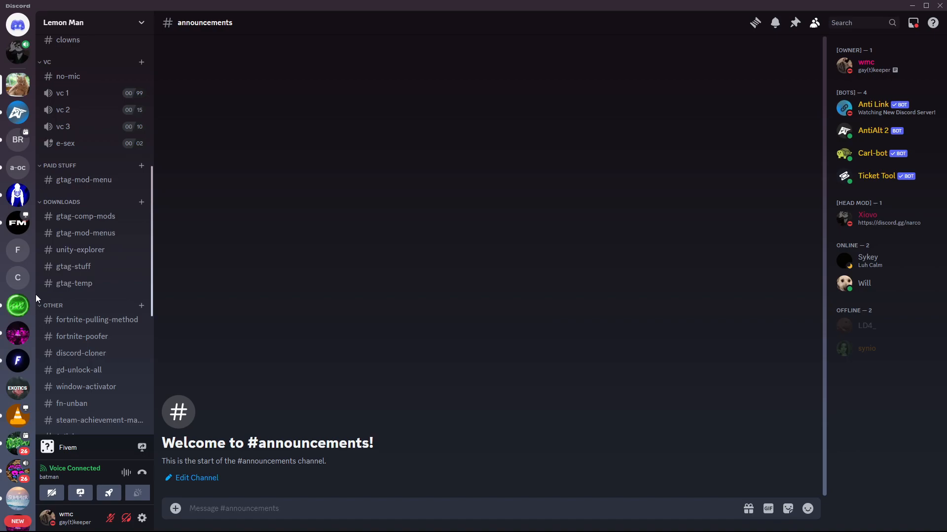
Open #gtag-stuff under Downloads to see the fixed.dll and better.dll posts.
{"action": "left_click", "coordinate": [73, 266]}
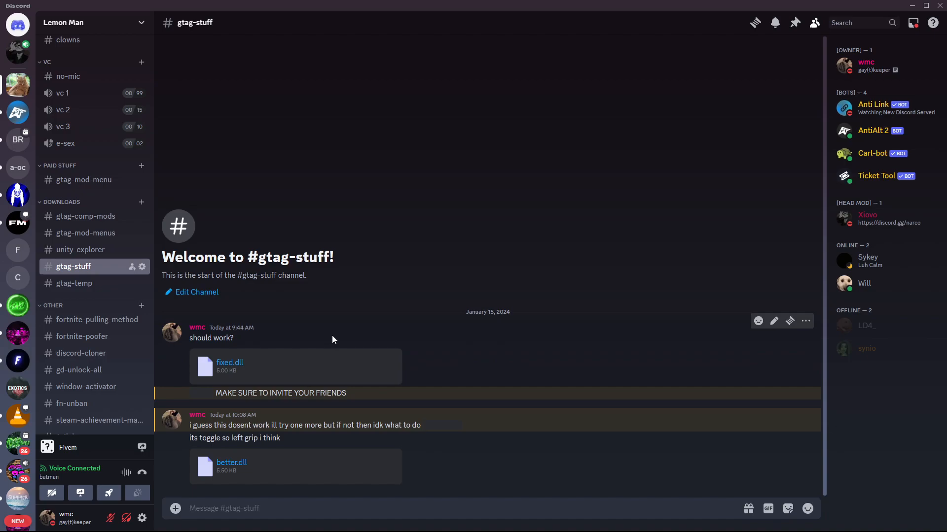
{"action": "mouse_move", "coordinate": [218, 454]}
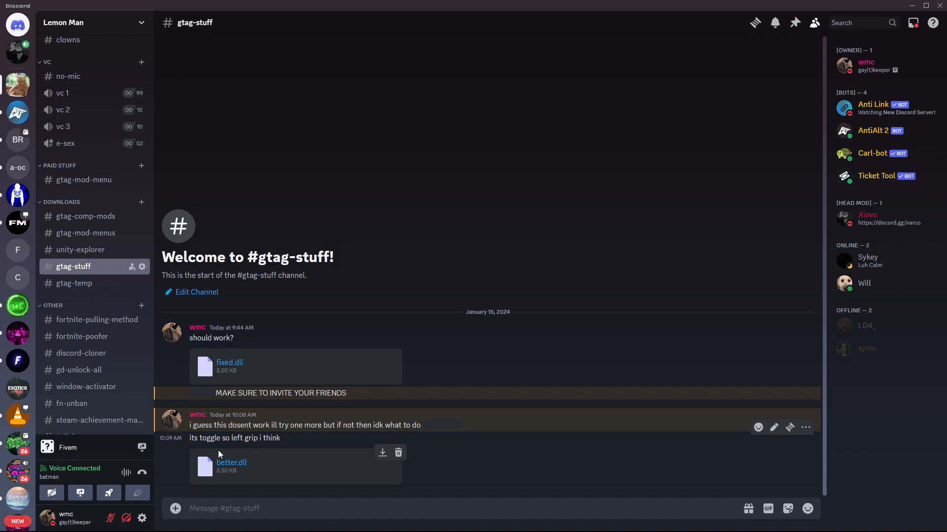